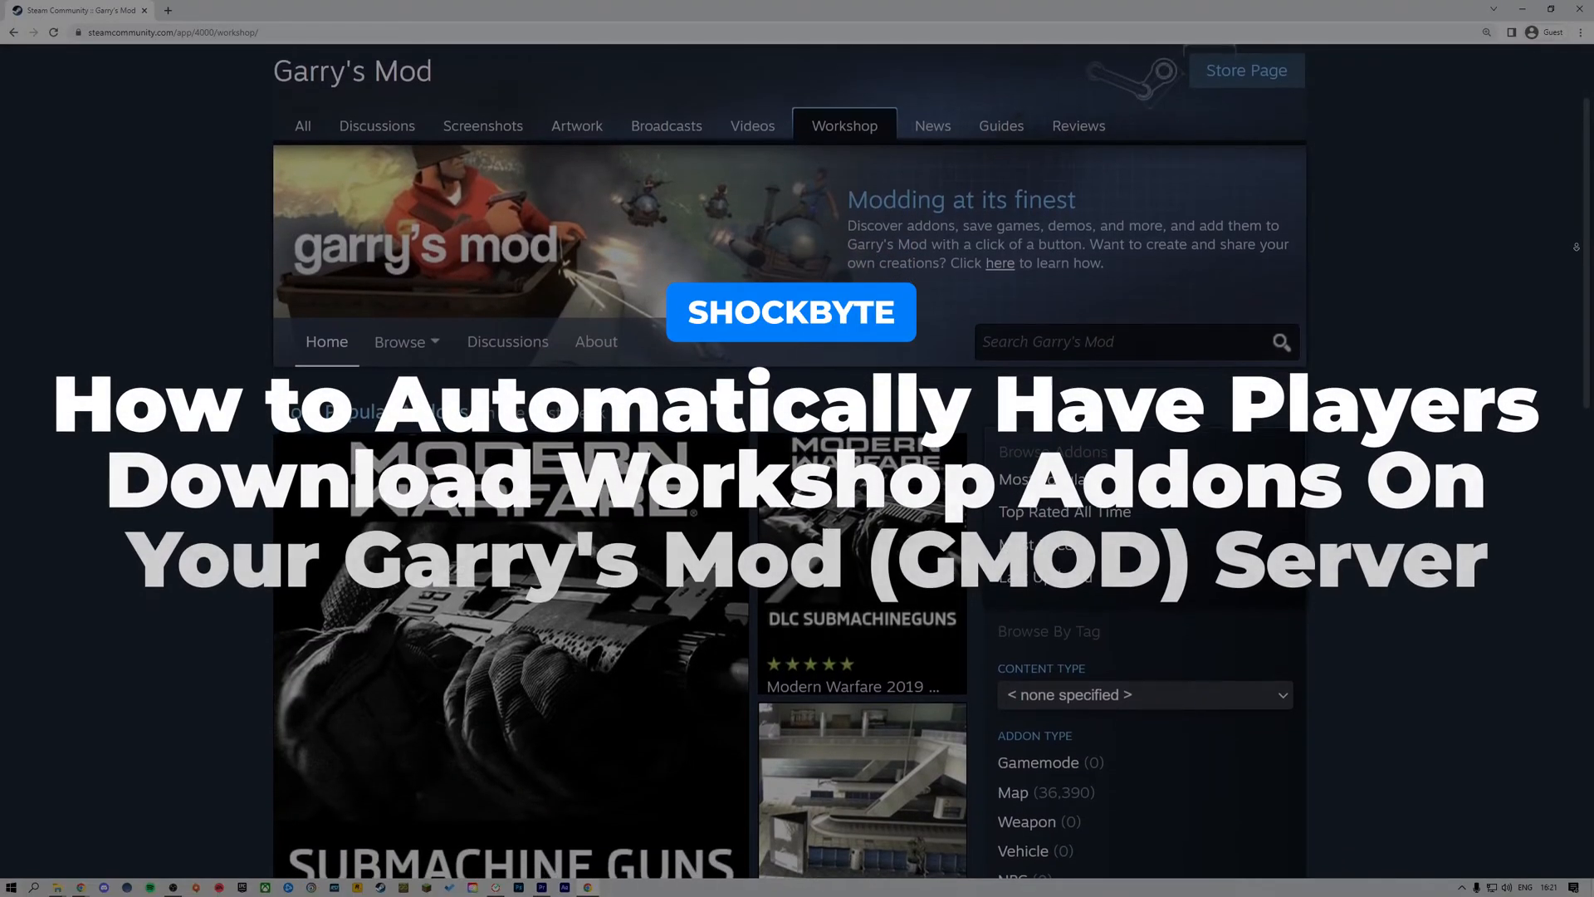
Step: Scroll to the Star Wars Lightsabers add-on and open its page (ID 111412589)
scroll("down", 3)
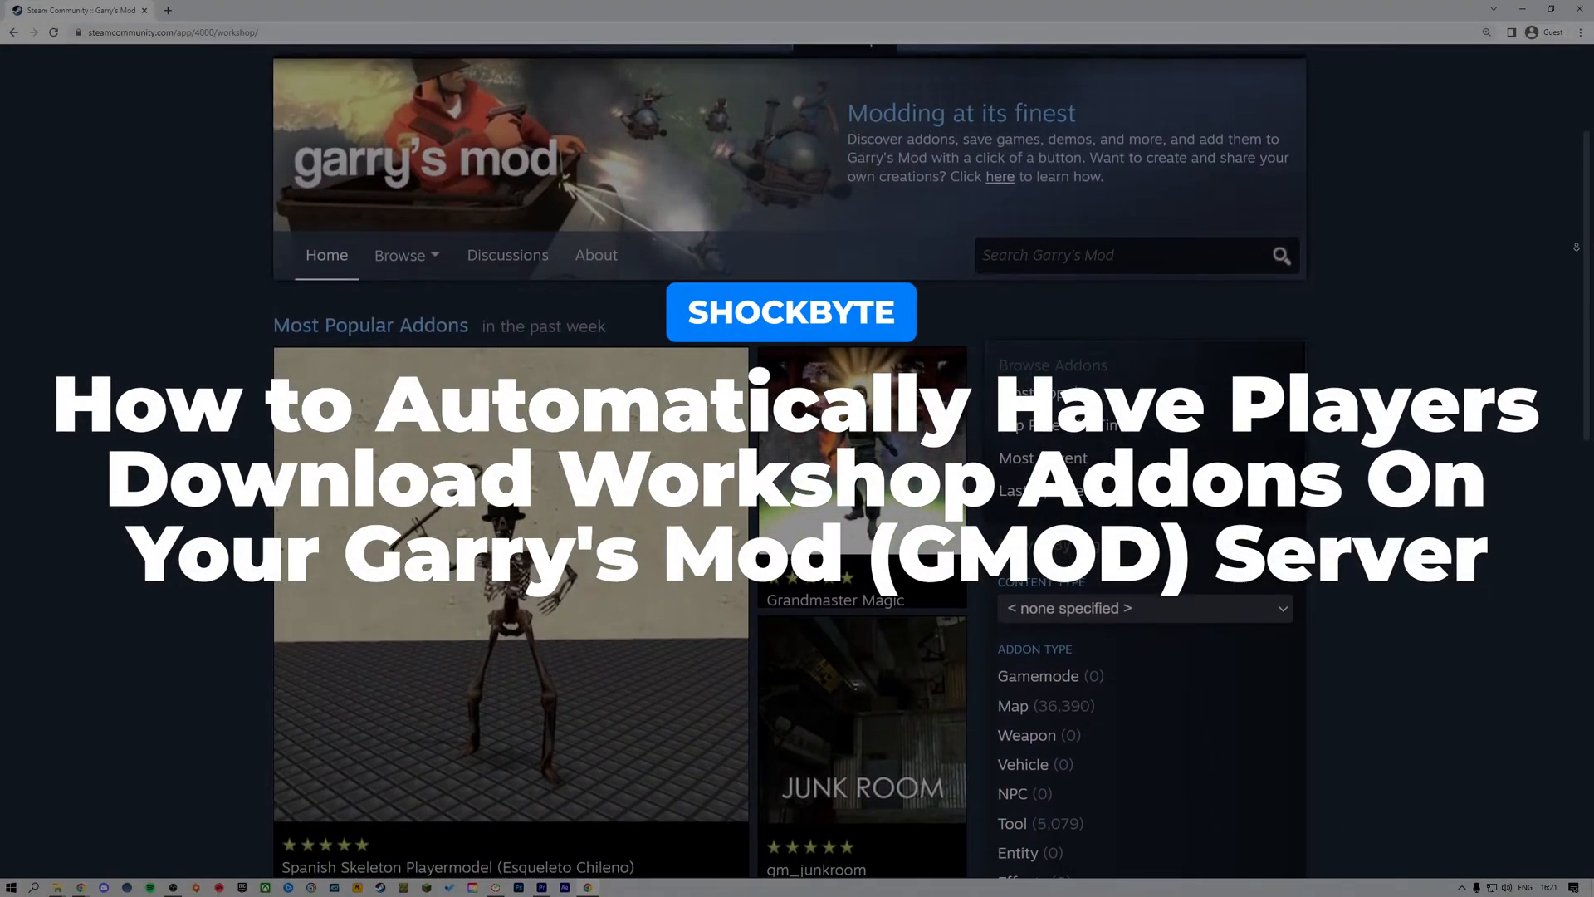
scroll("down", 3)
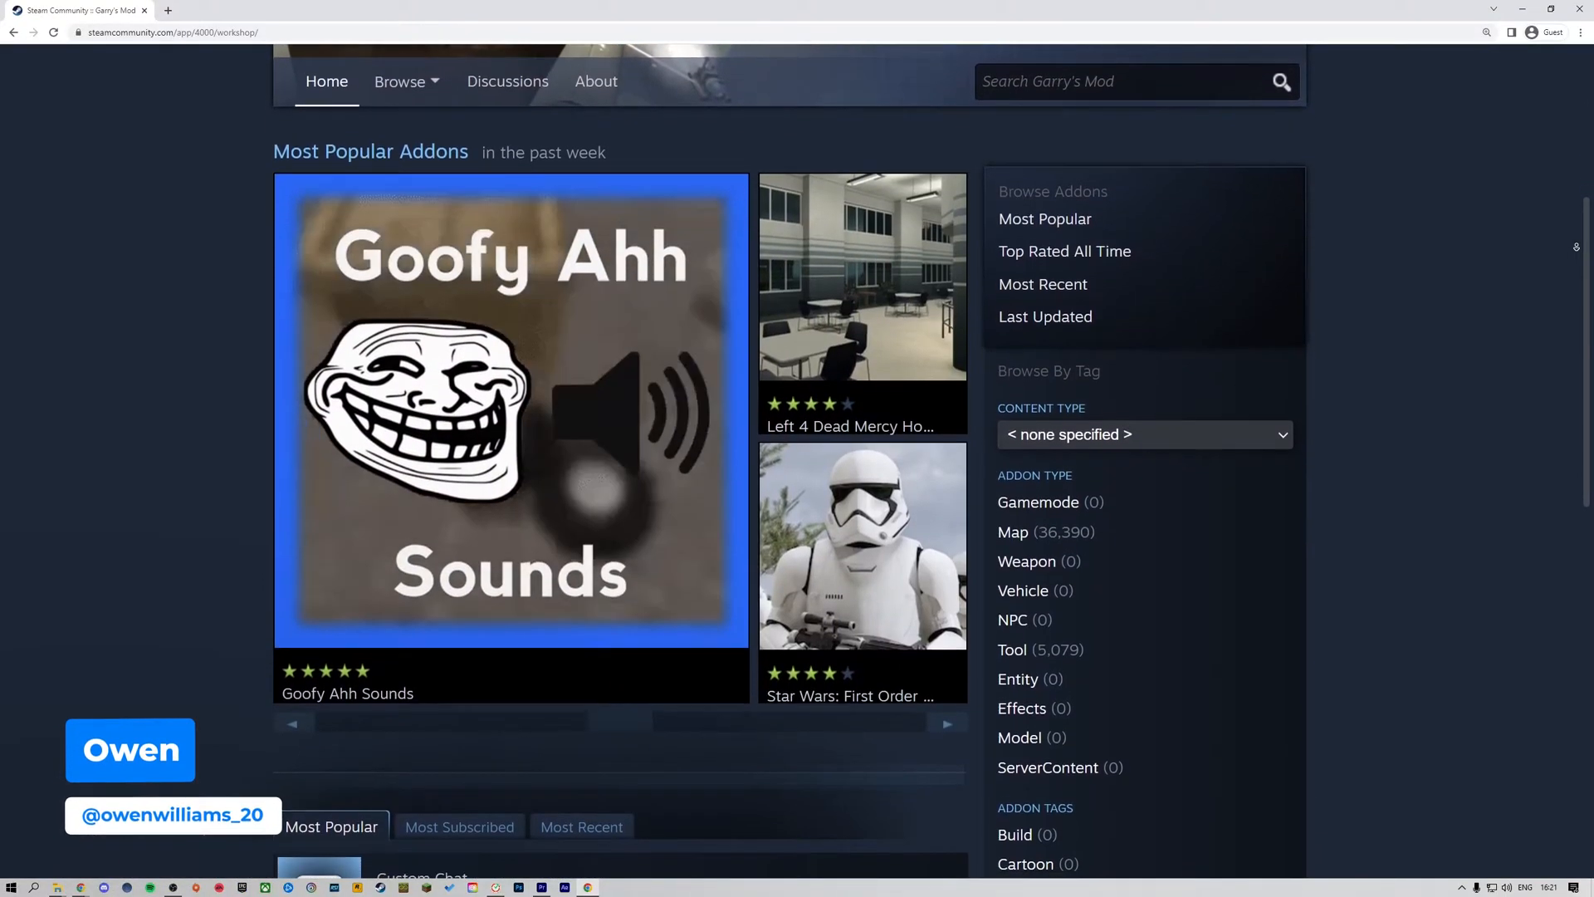
scroll("down", 3)
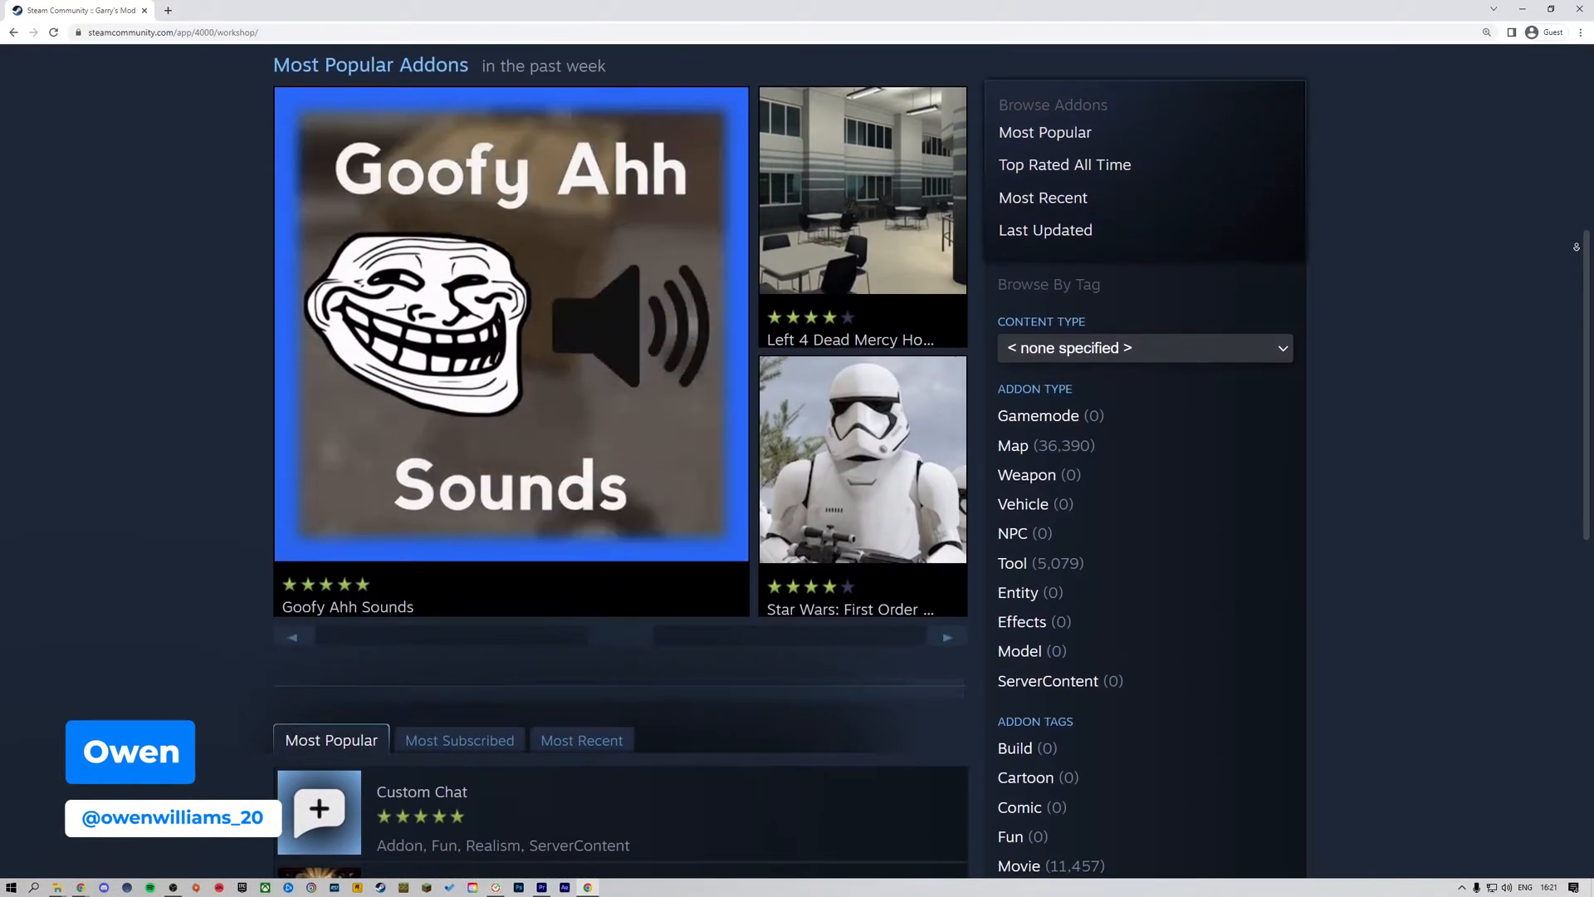
scroll("down", 3)
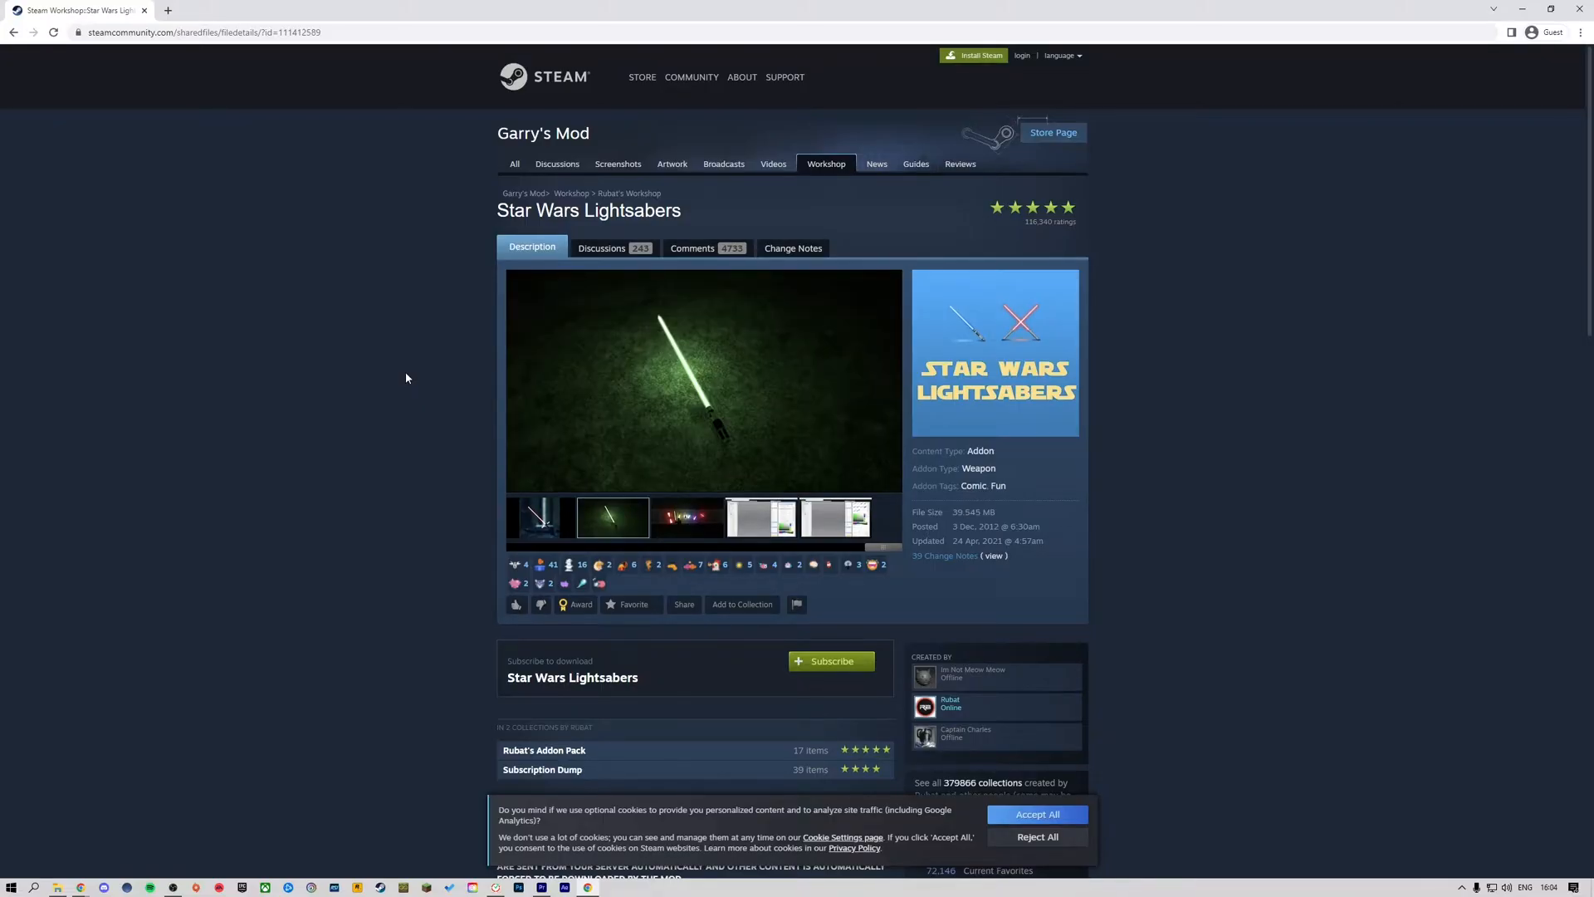
left_click(687, 517)
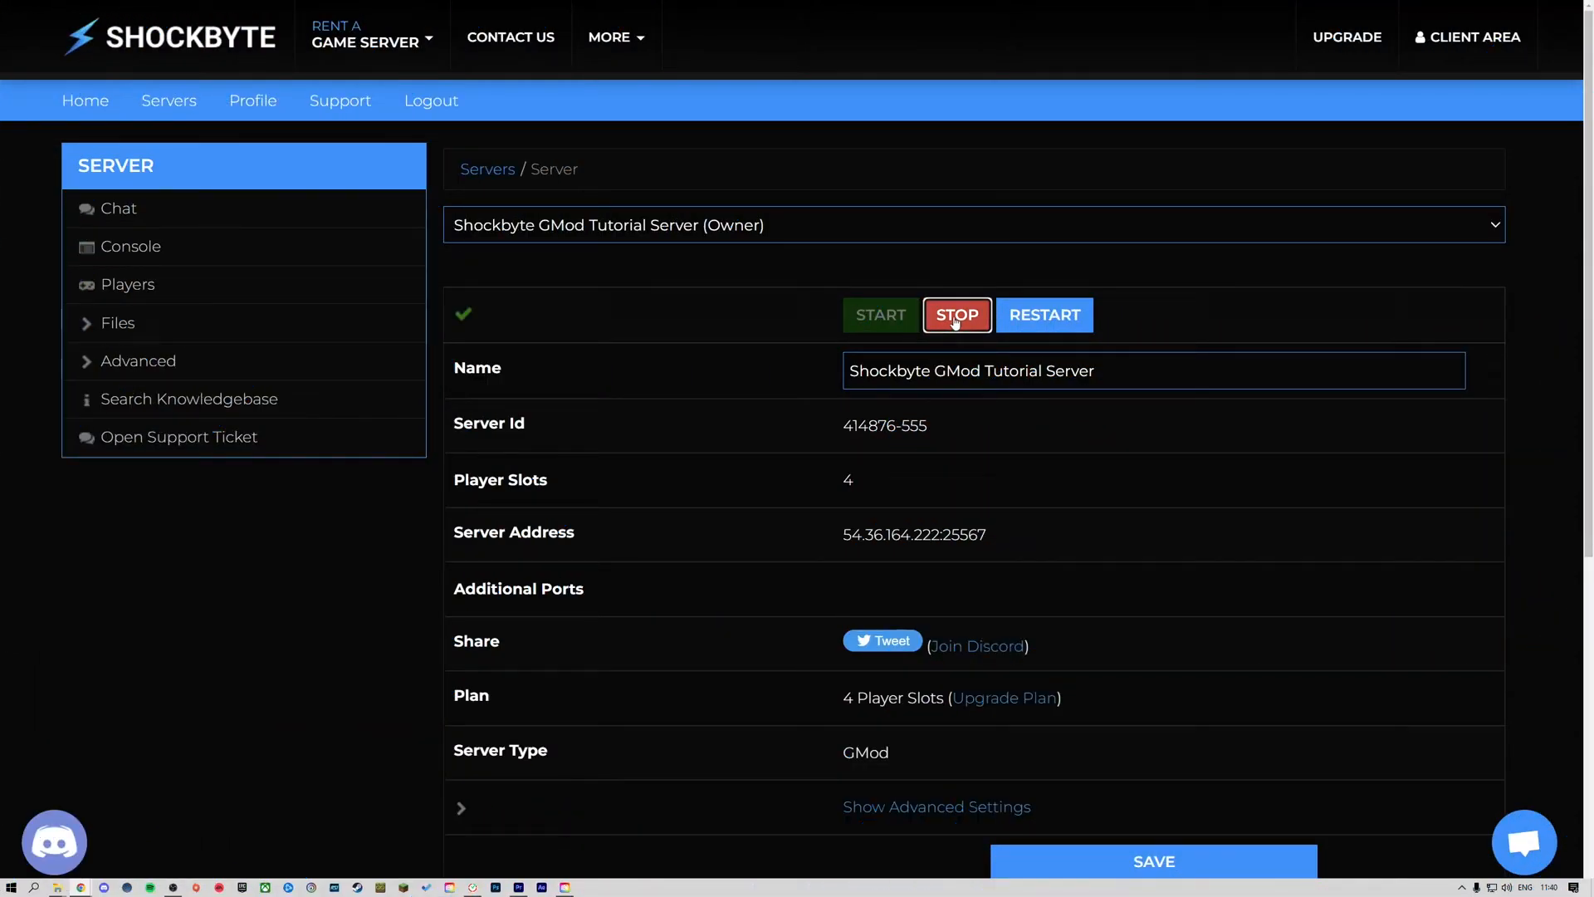
Step: Stop the GMod Tutorial Server and open its web FTP file access login page
left_click(958, 315)
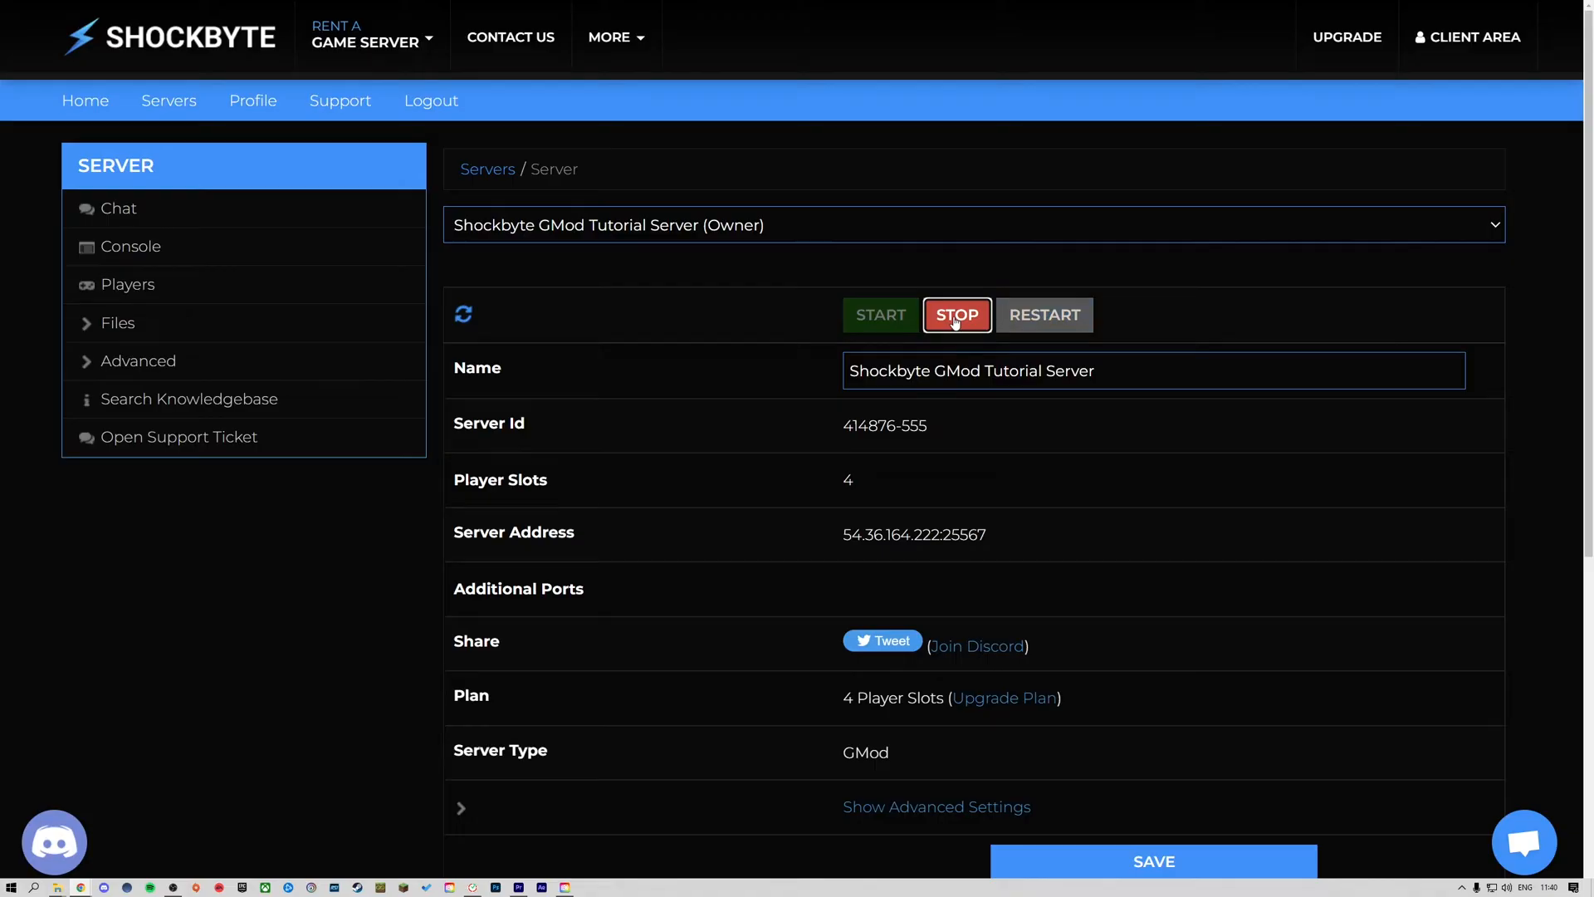
left_click(957, 315)
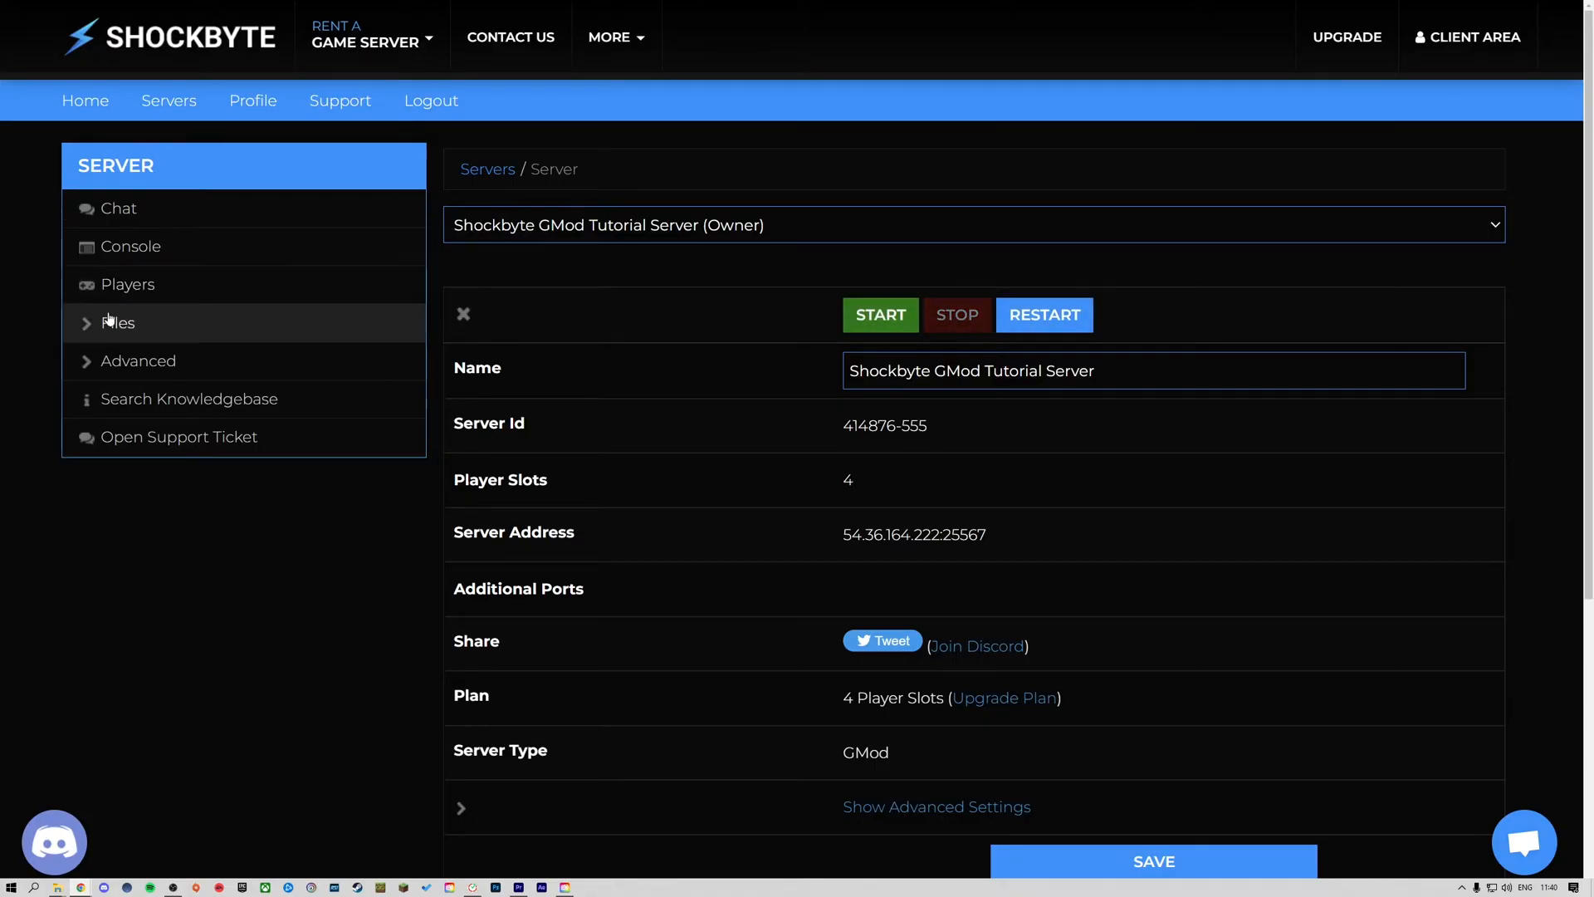
left_click(117, 323)
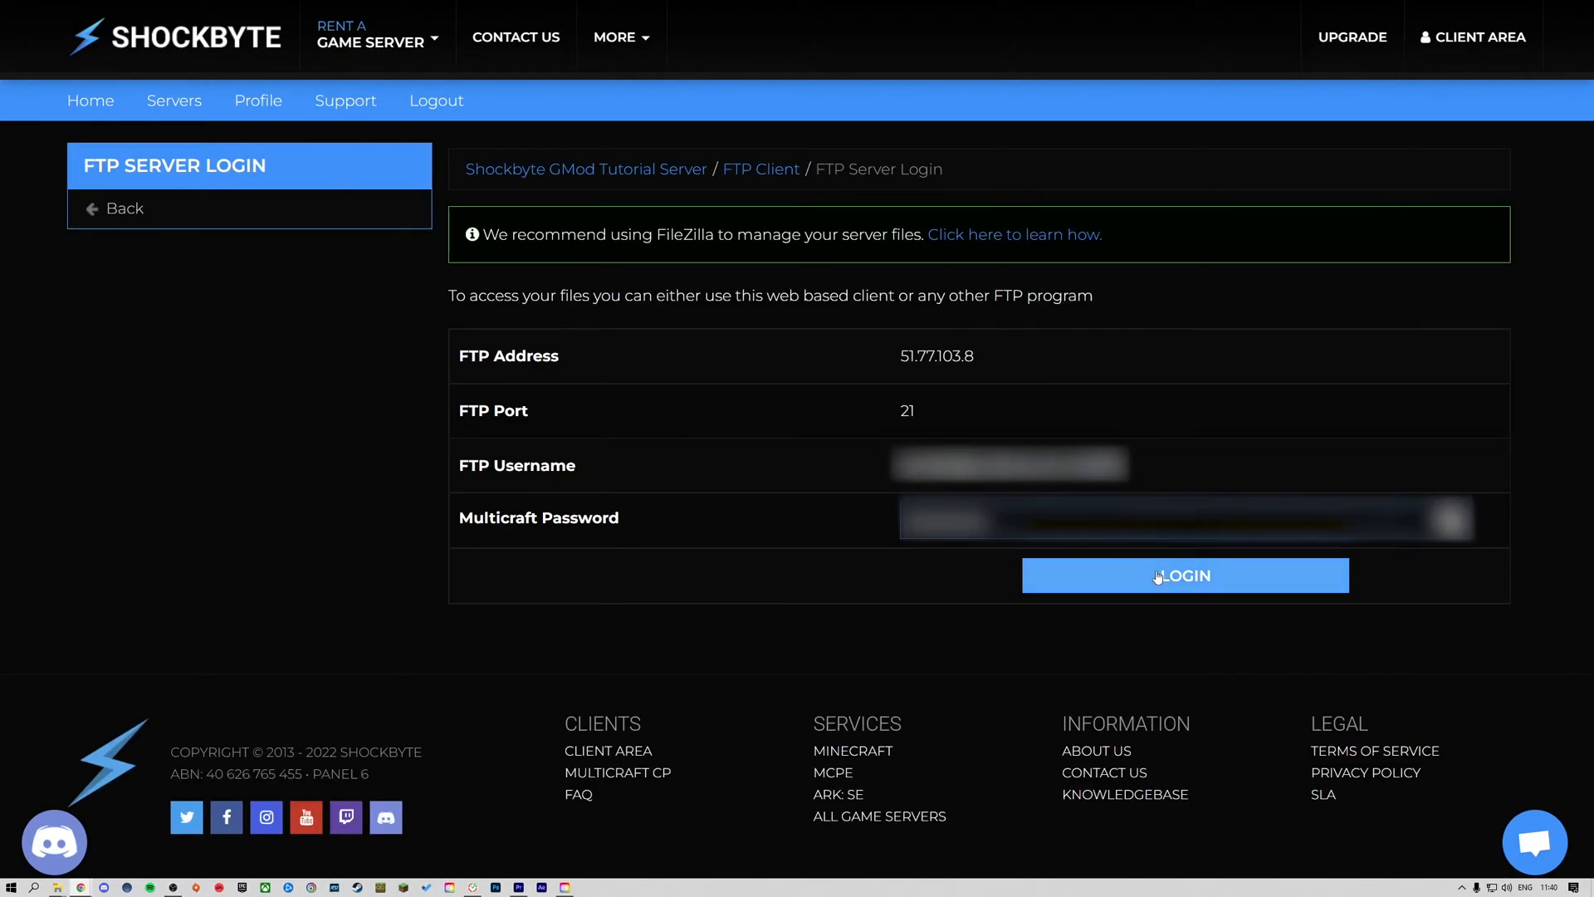
Step: Log in to the web FTP client showing the garrysmod/lua/autorun/server folder
left_click(1185, 575)
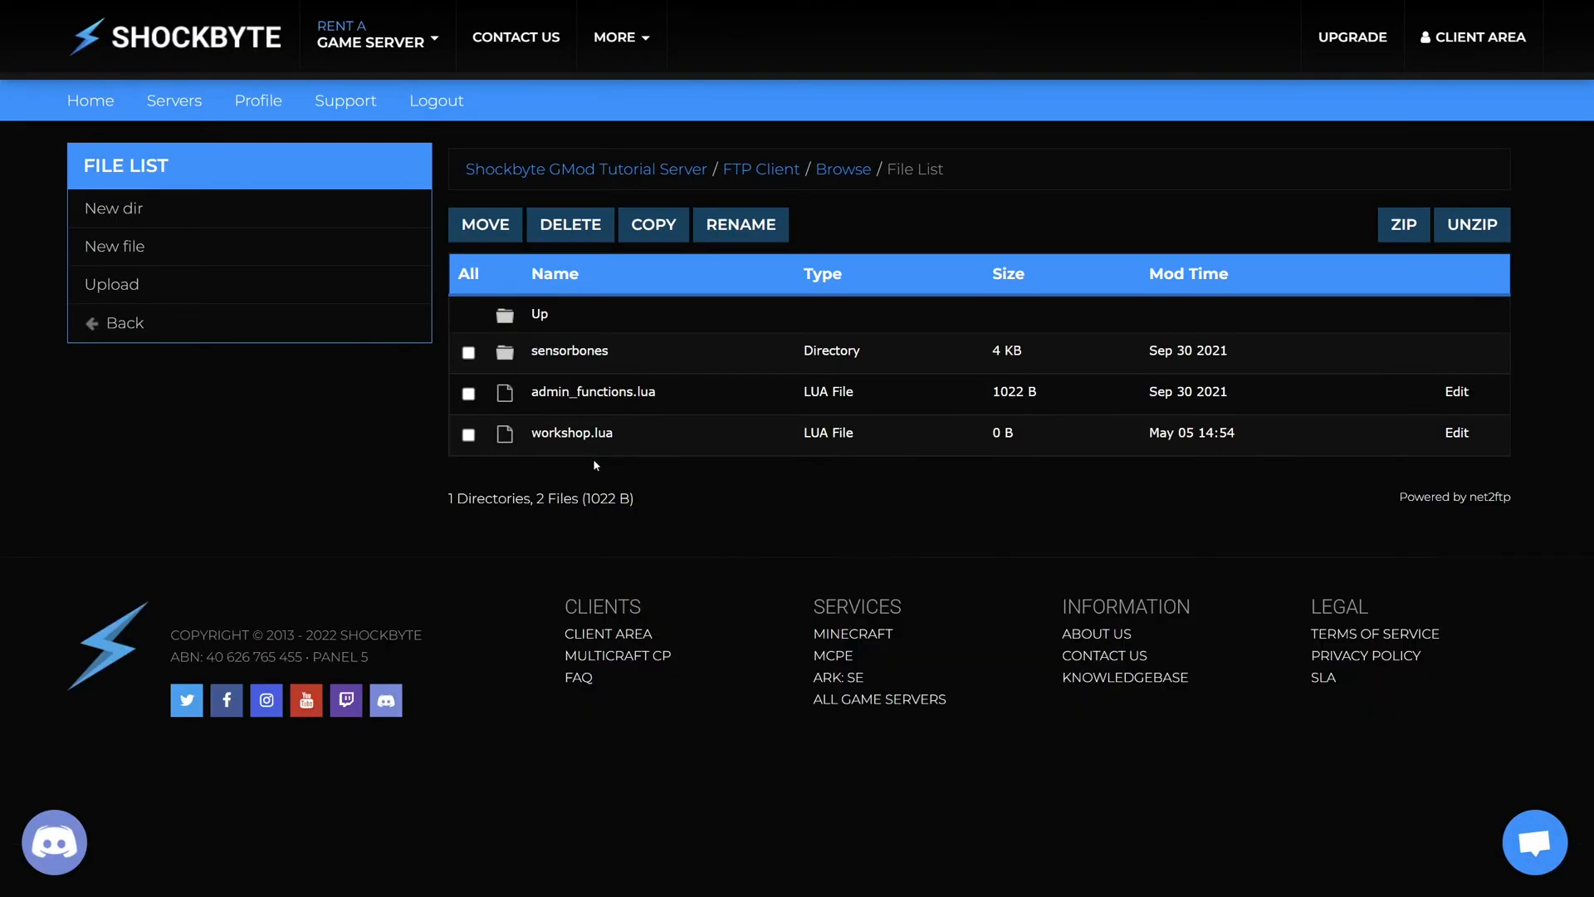
mouse_move(1457, 434)
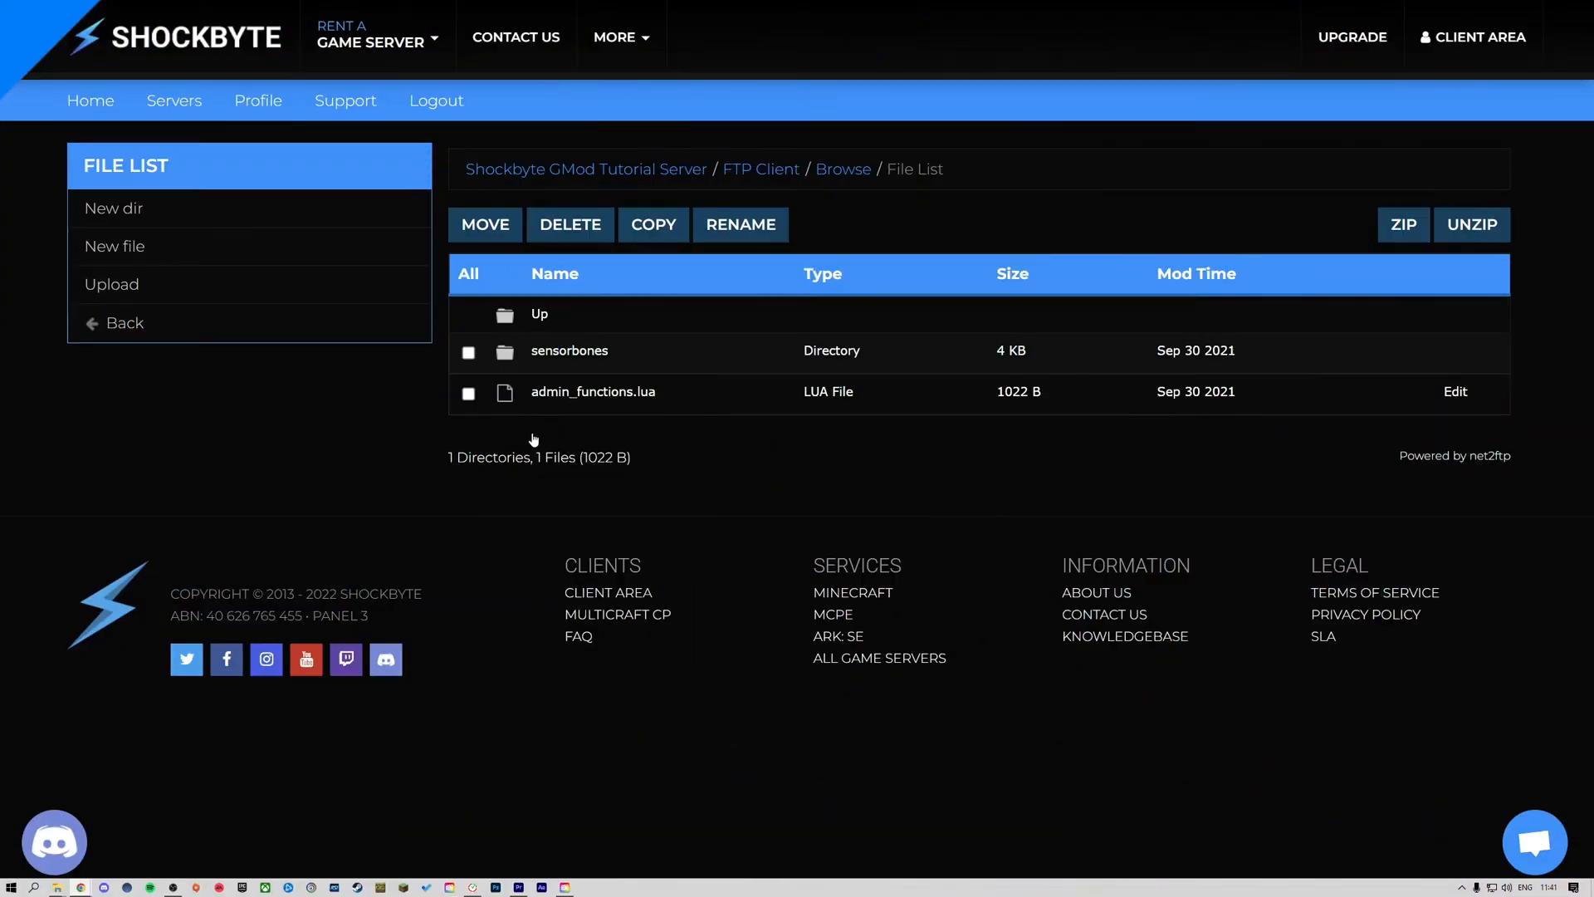
mouse_move(124, 213)
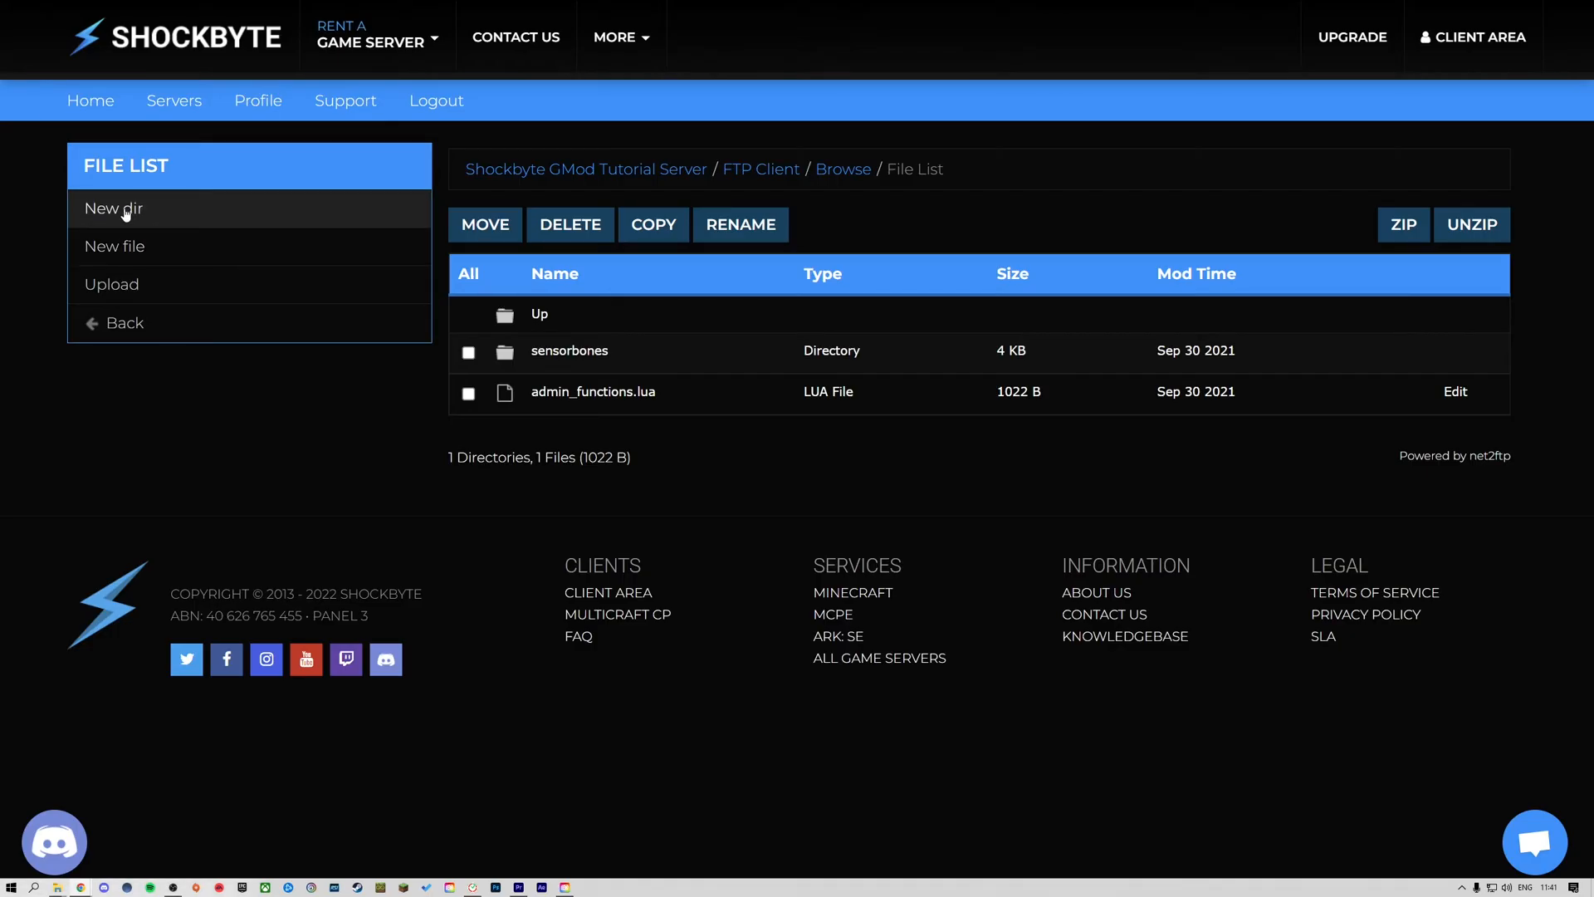
mouse_move(106, 253)
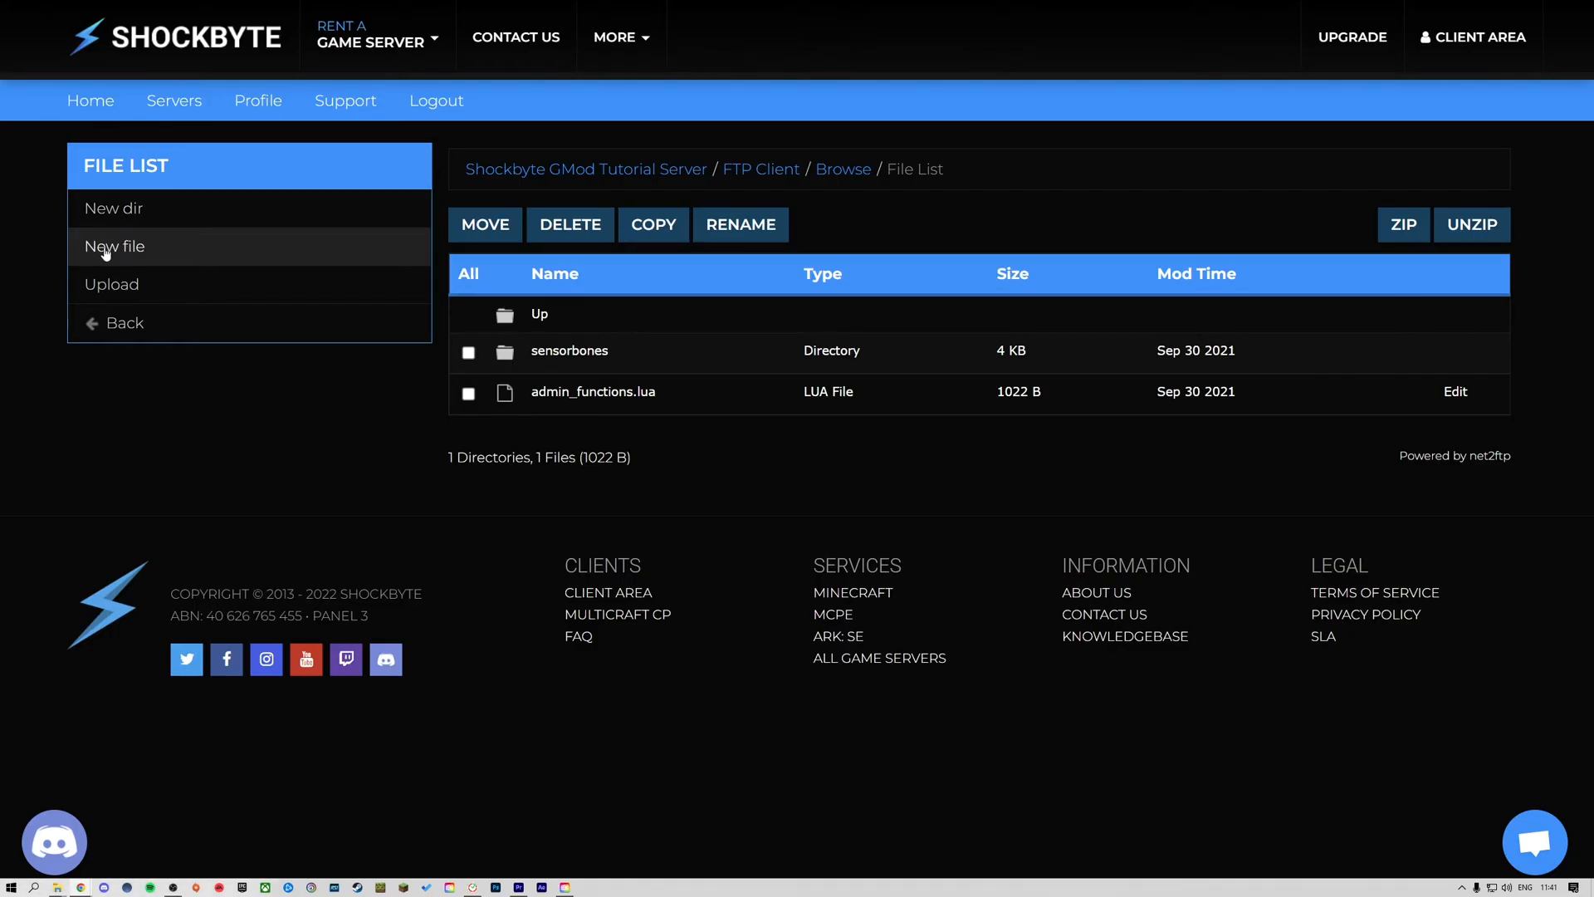
Step: Start a new blank file from the File List sidebar
left_click(114, 246)
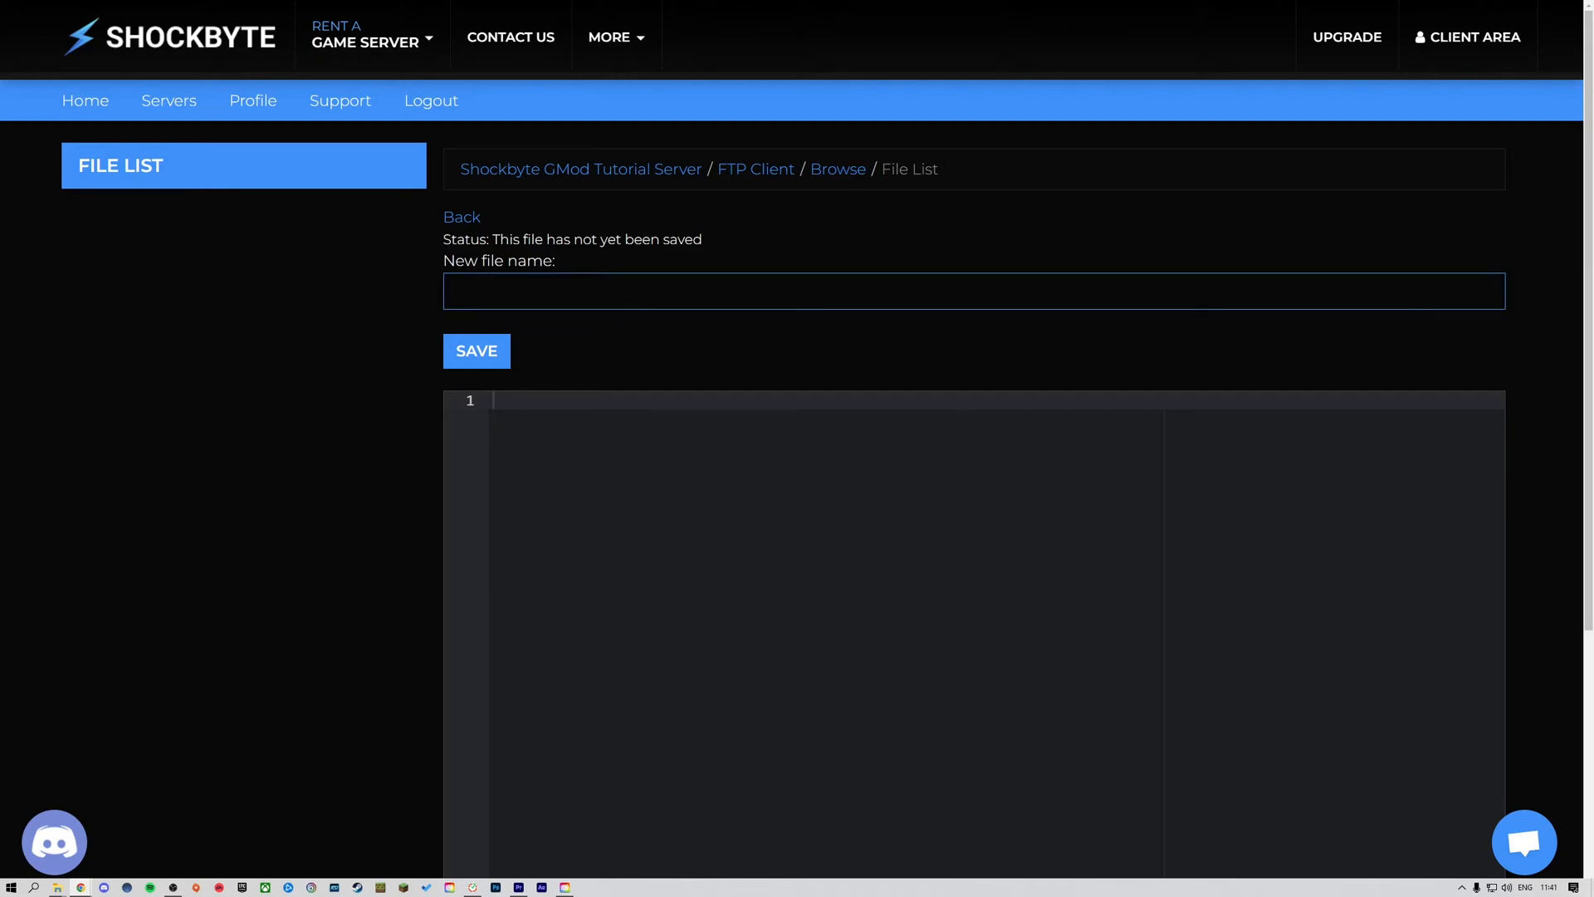
Step: Name the file workshop.lua and save it with AddWorkshop lines for 111412589 and 123277559
type("workshop")
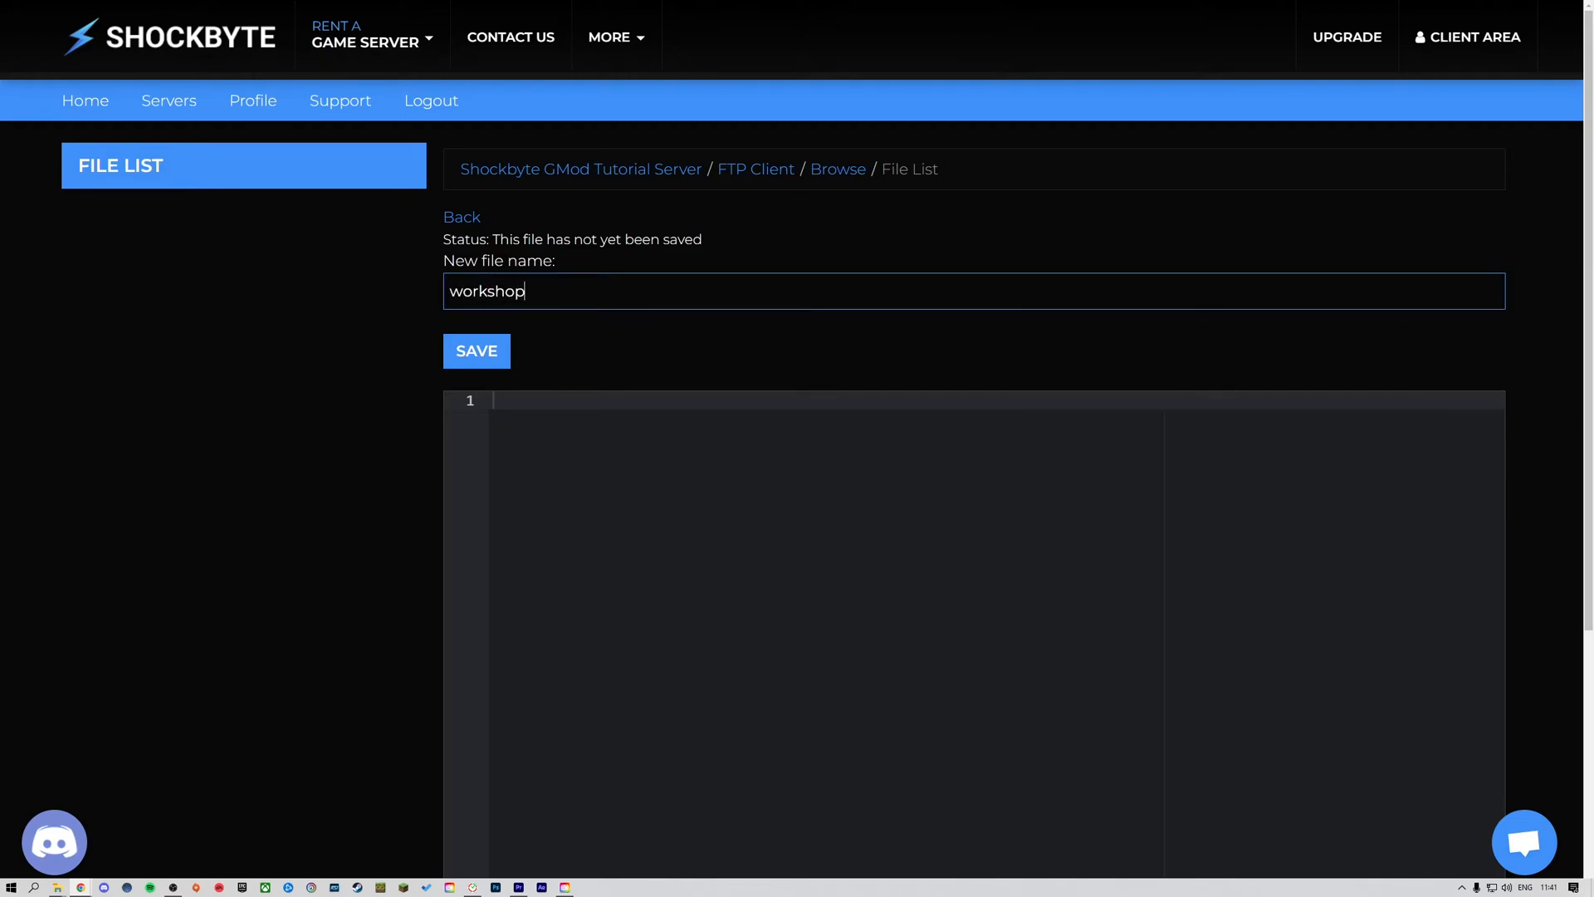
type(".lua")
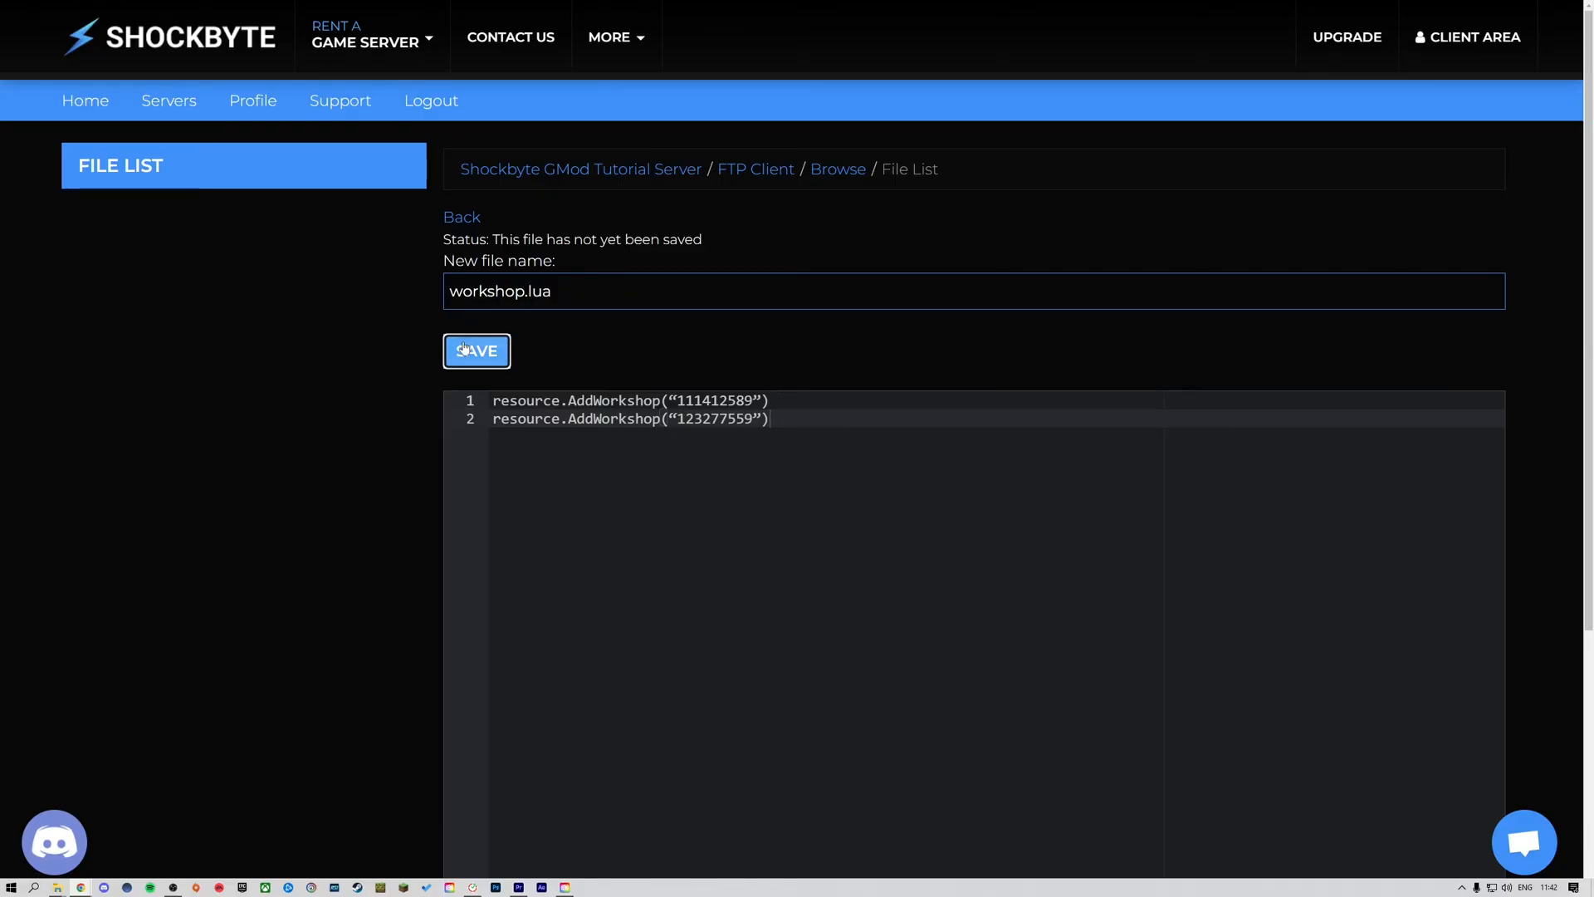
left_click(476, 351)
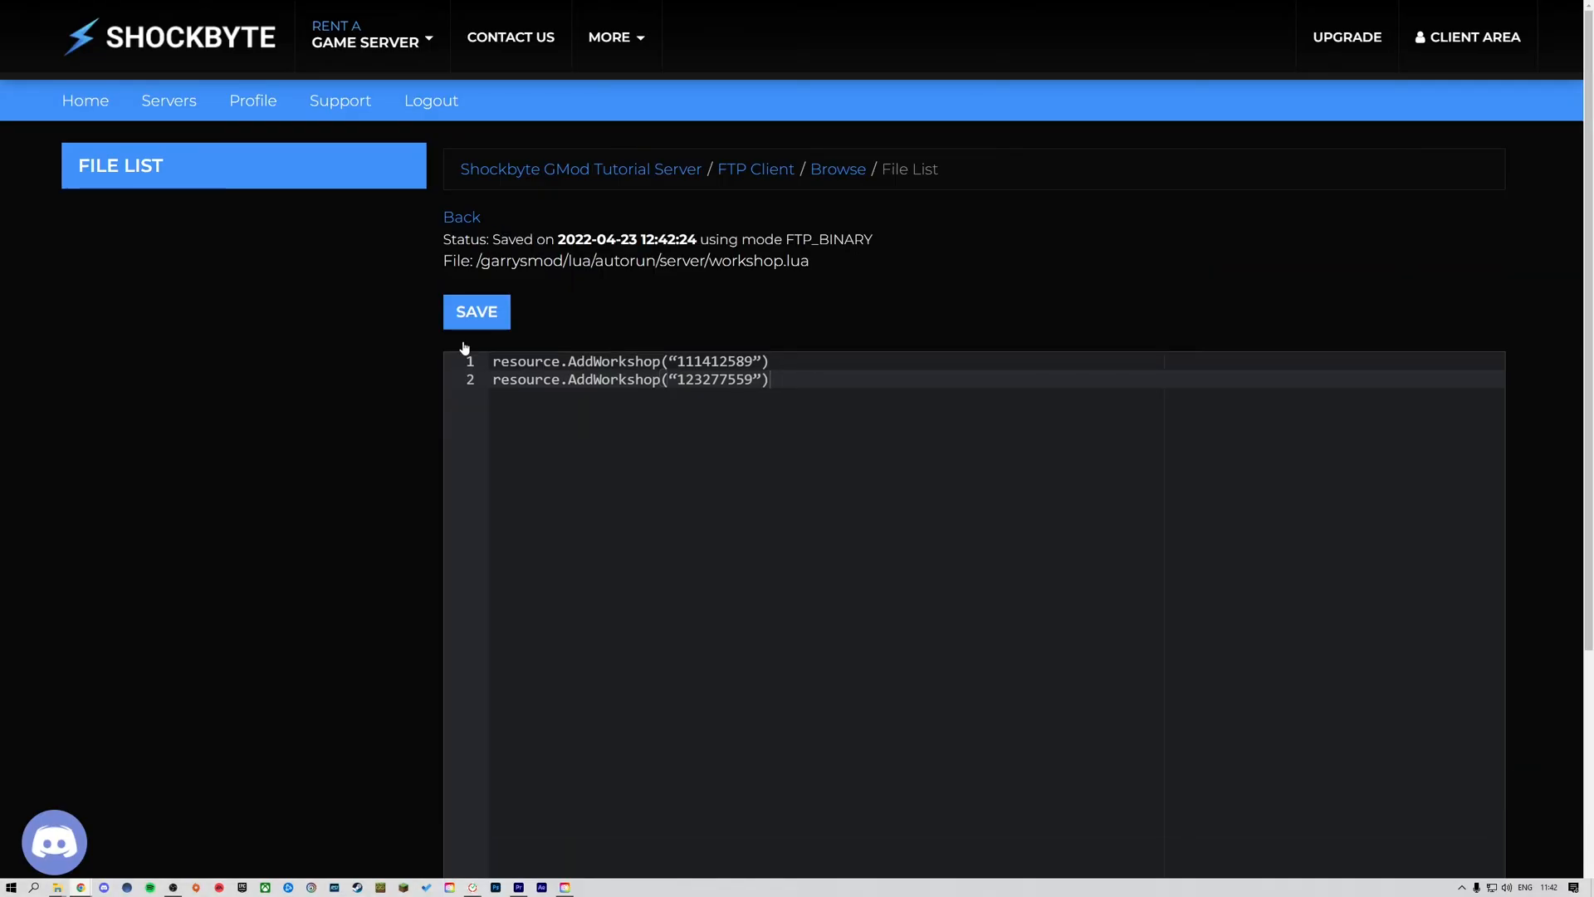